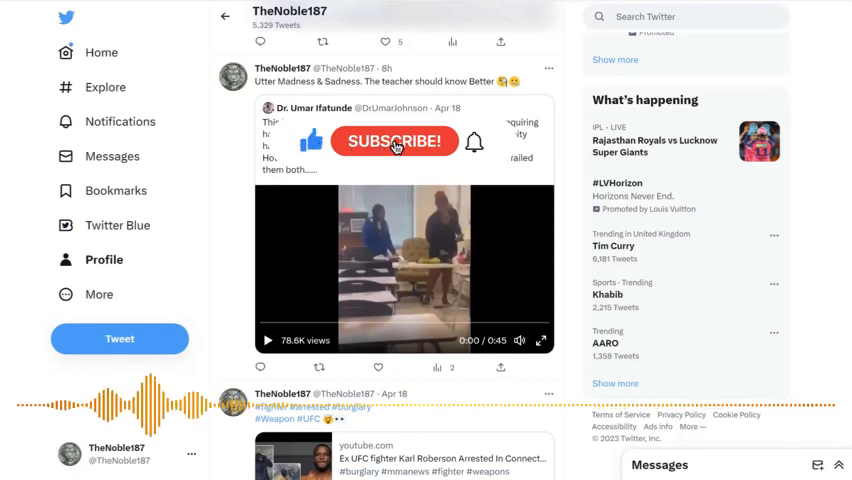
Step: Start playing the classroom fight video embedded in TheNoble187's quote tweet
click(394, 141)
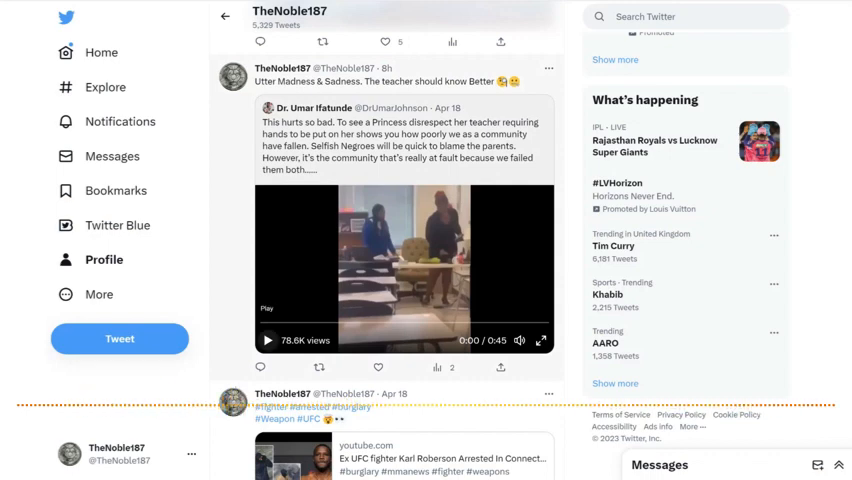
click(267, 340)
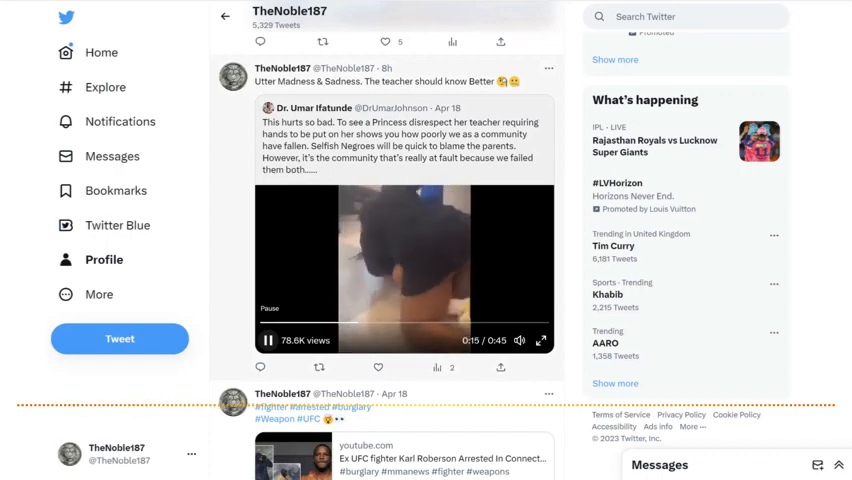
Step: Pause the classroom video at 0:17 for commentary, then resume playback
click(267, 340)
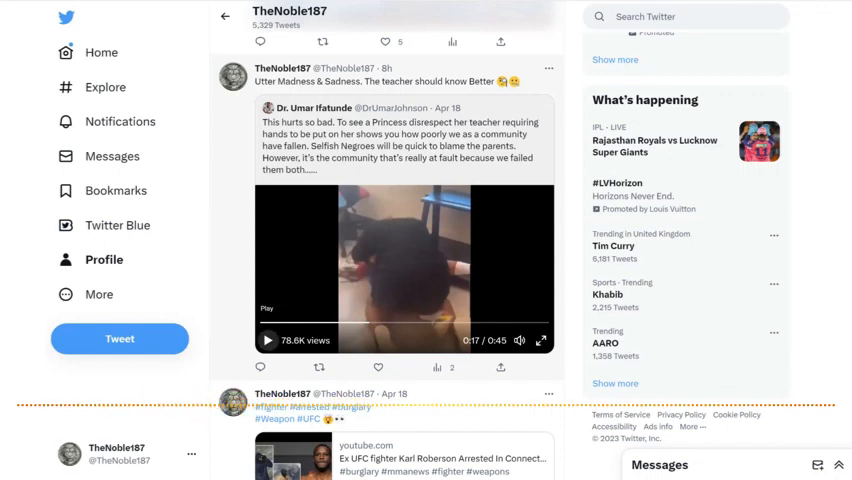
click(267, 339)
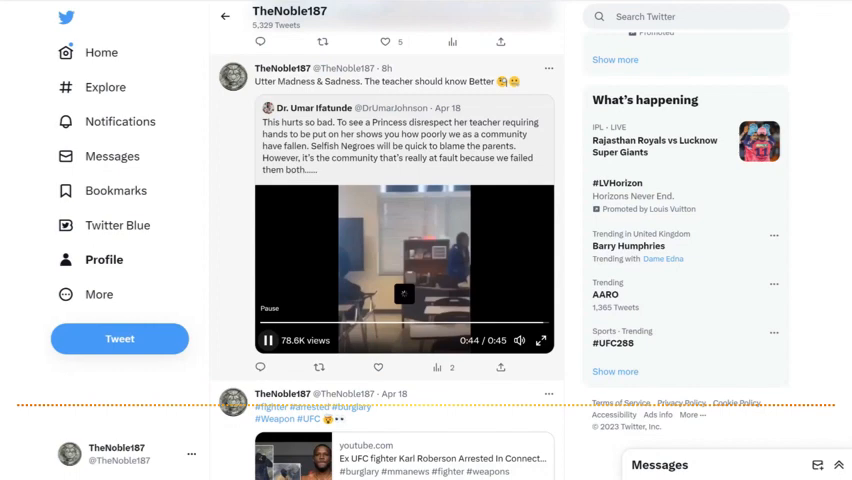
Step: Stop the classroom video at its end, 0:45 of 0:45
click(267, 340)
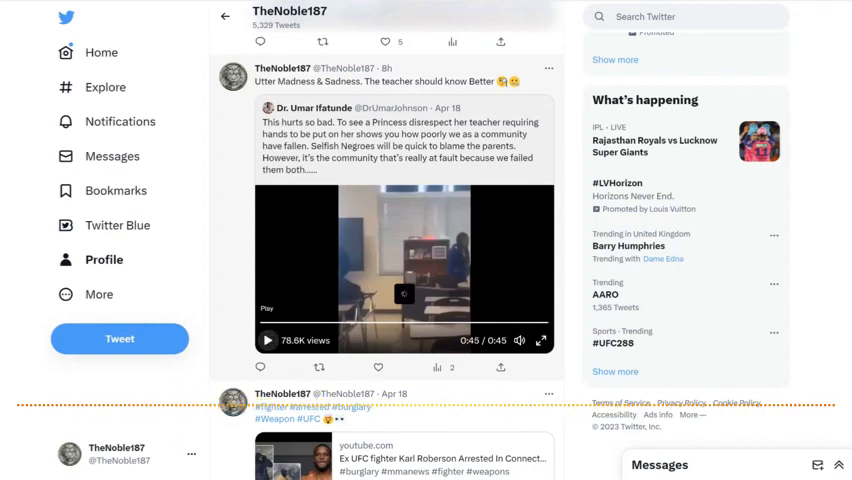